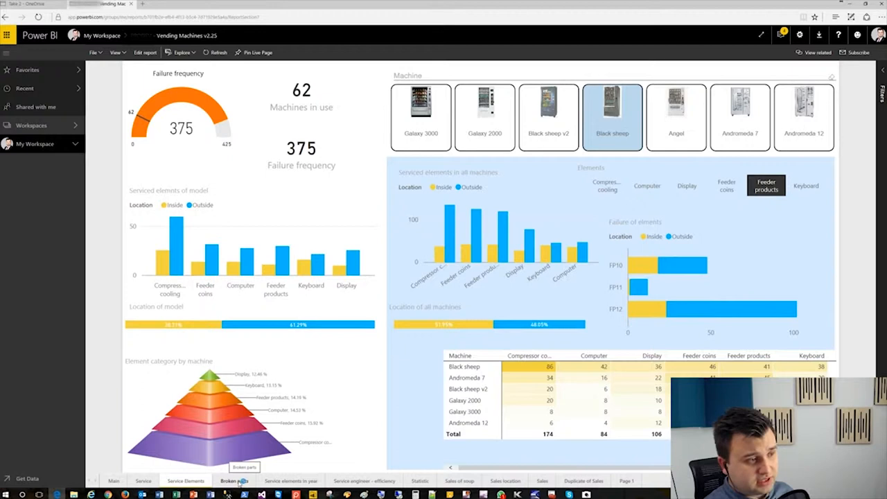
Show the Broken parts page, then the Duplicate of Sales page with KPI, map and city table.
{"action": "left_click", "coordinate": [234, 481]}
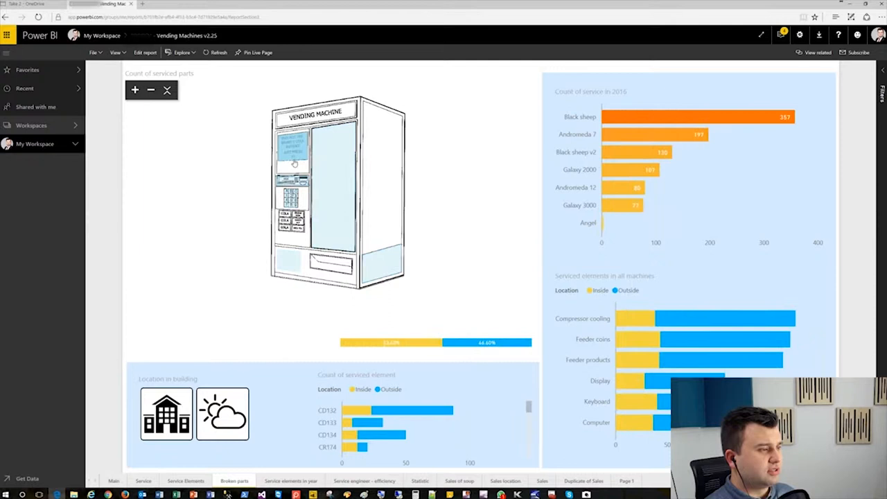
{"action": "left_click", "coordinate": [459, 481]}
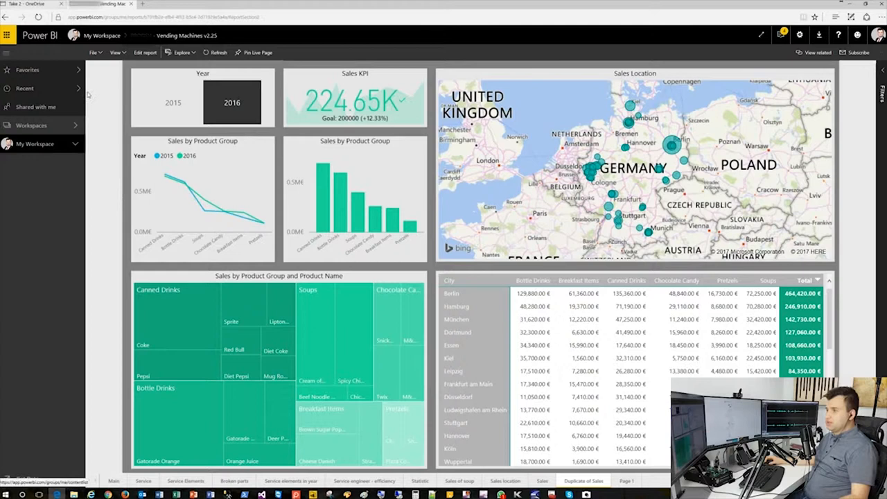
Export the Vending Machines v2.25 report to PowerPoint (Preview) from the File menu.
{"action": "left_click", "coordinate": [92, 52]}
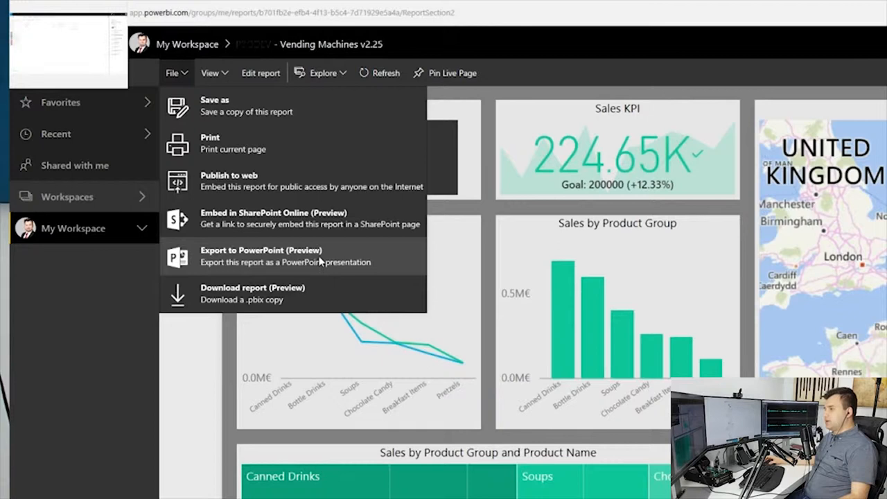
{"action": "left_click", "coordinate": [262, 256]}
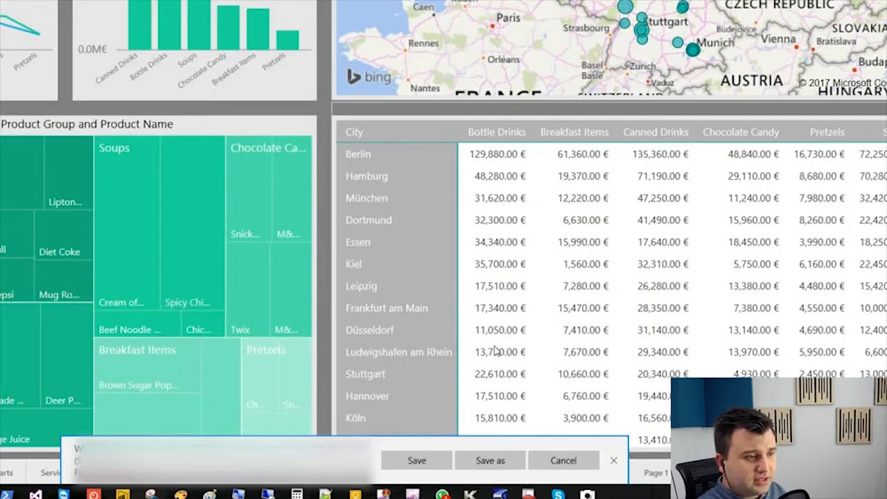
Save the downloaded presentation in the PPT folder under a name ending in 'new copy'.
{"action": "left_click", "coordinate": [490, 460]}
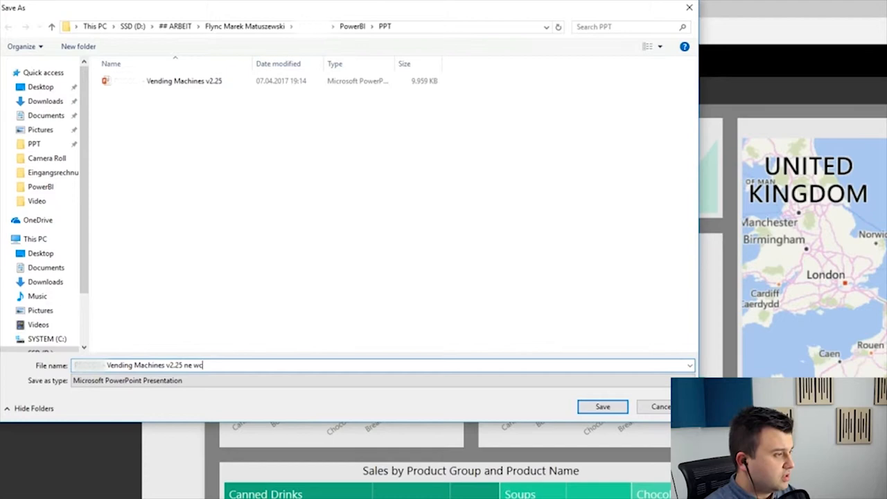
{"action": "left_click", "coordinate": [602, 407]}
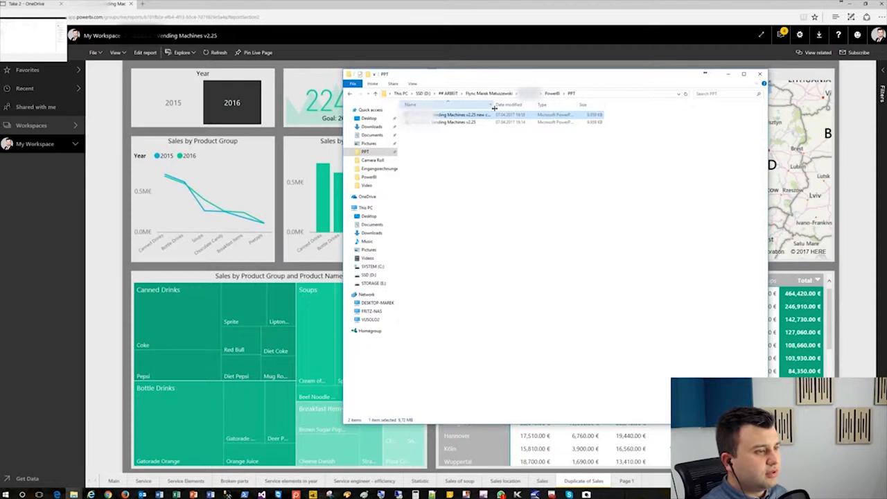
Open the Vending Machines v2.25 new copy presentation and view the sales overview slide.
{"action": "double_click", "coordinate": [456, 114]}
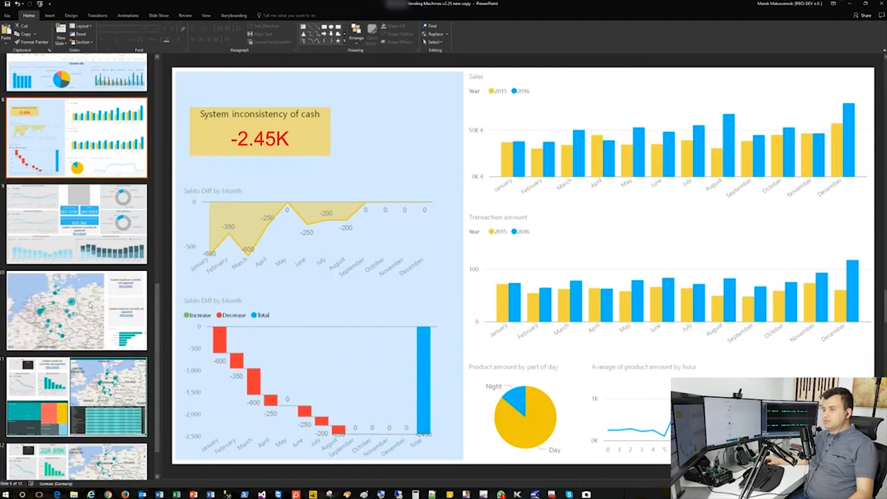
{"action": "left_click", "coordinate": [76, 430]}
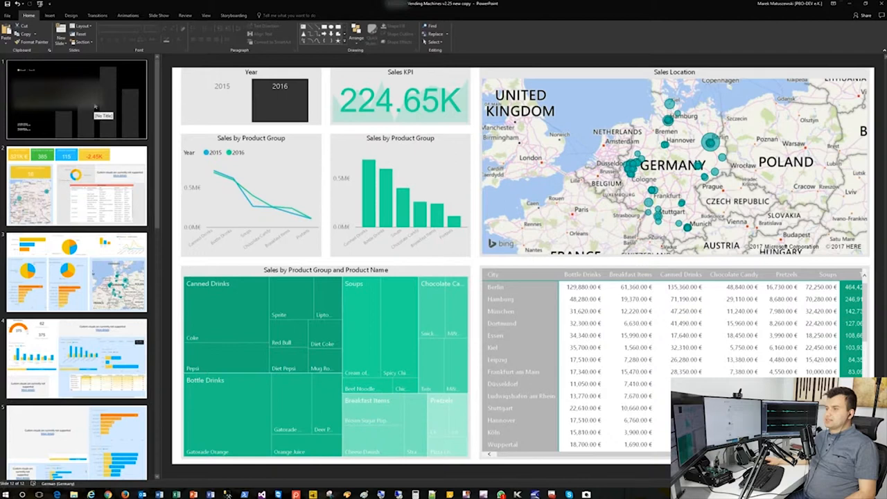
Return to slide 1, the title slide, and view the presentation's file info.
{"action": "left_click", "coordinate": [76, 99]}
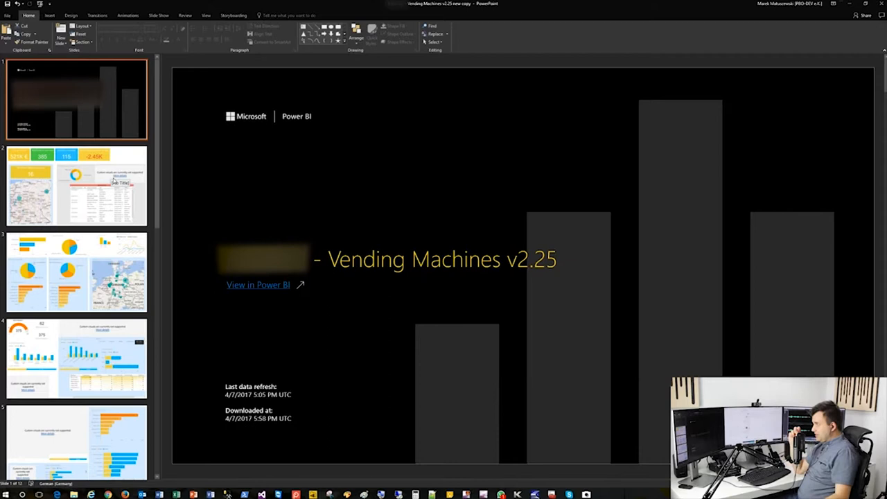
{"action": "left_click", "coordinate": [7, 16]}
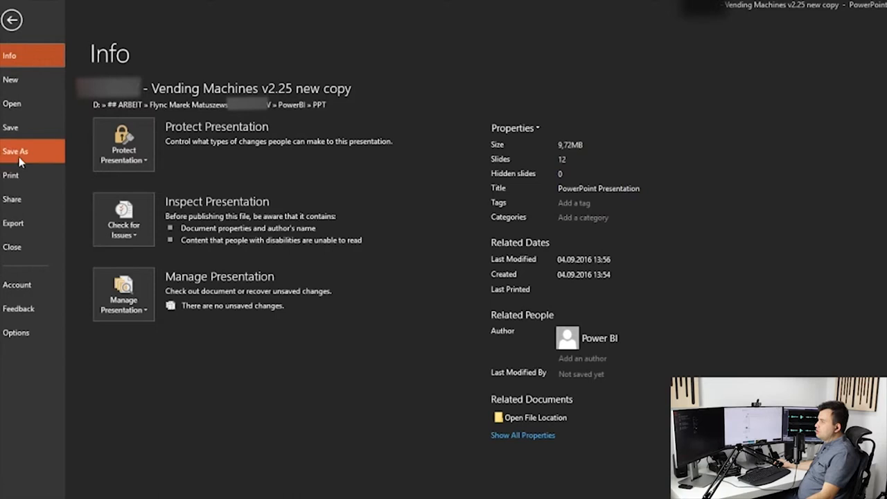
Save a copy of the presentation as a PDF, opening it in PhantomPDF.
{"action": "left_click", "coordinate": [16, 152]}
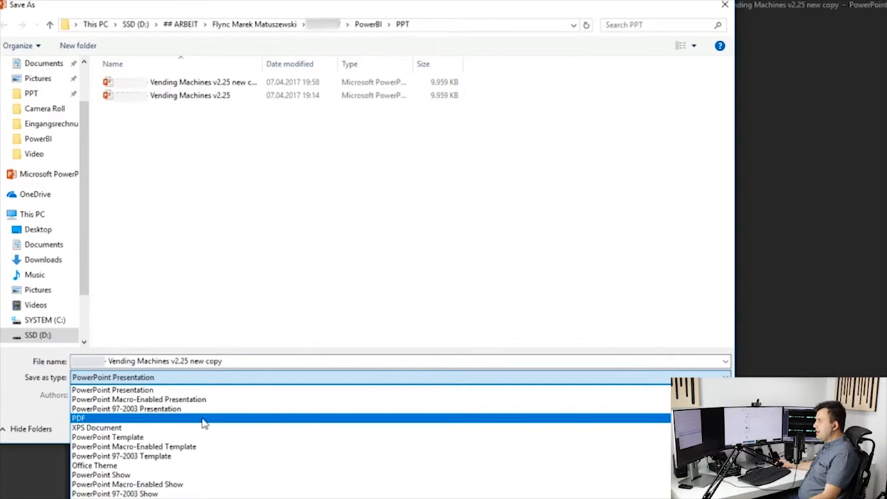
{"action": "left_click", "coordinate": [78, 418]}
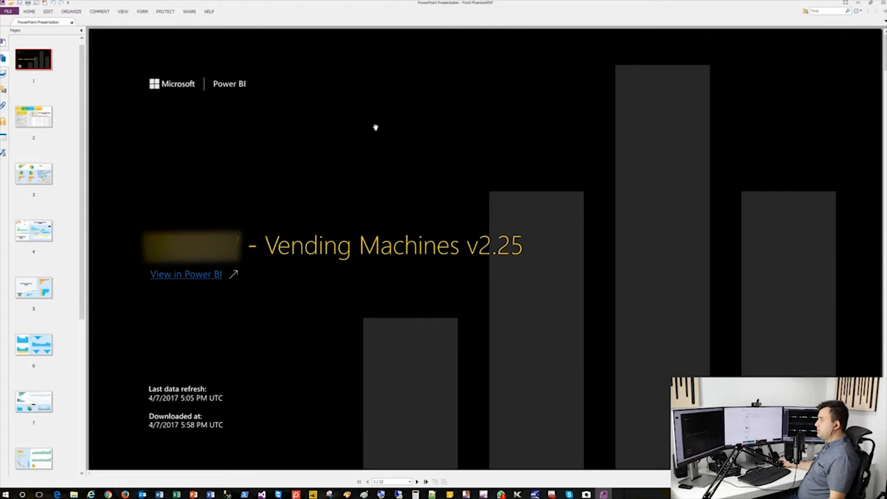
Browse PDF page 4 (failure frequency) and page 7 (service engineer efficiency), then page 4 again.
{"action": "left_click", "coordinate": [33, 235]}
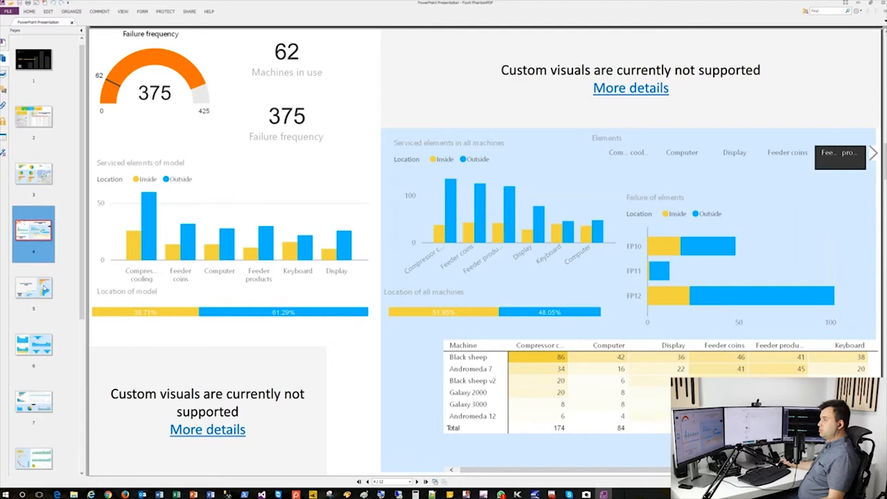
{"action": "left_click", "coordinate": [33, 404]}
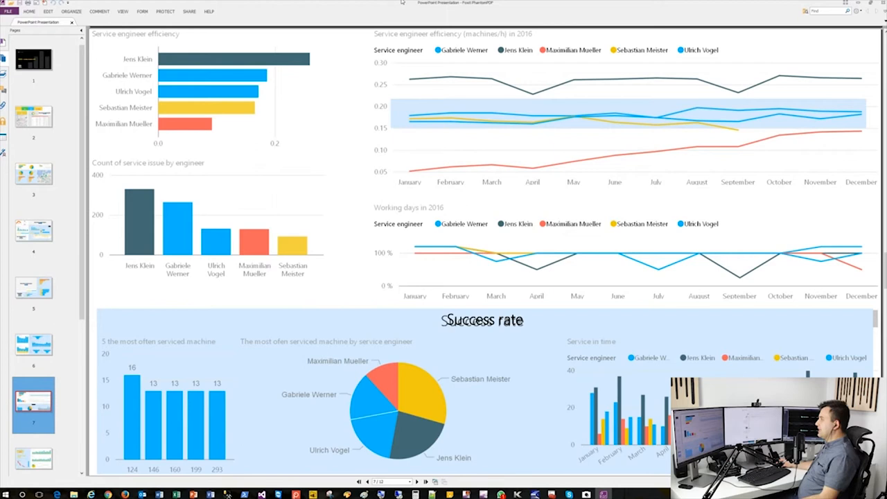
{"action": "left_click", "coordinate": [33, 234]}
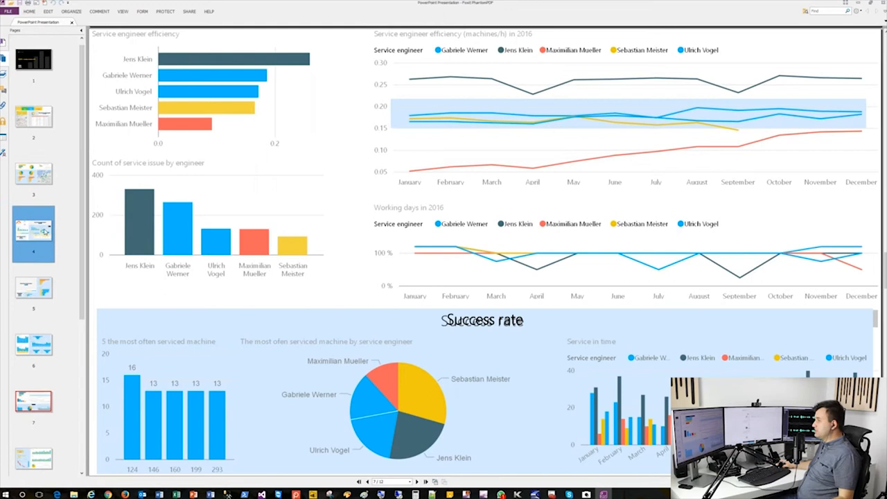